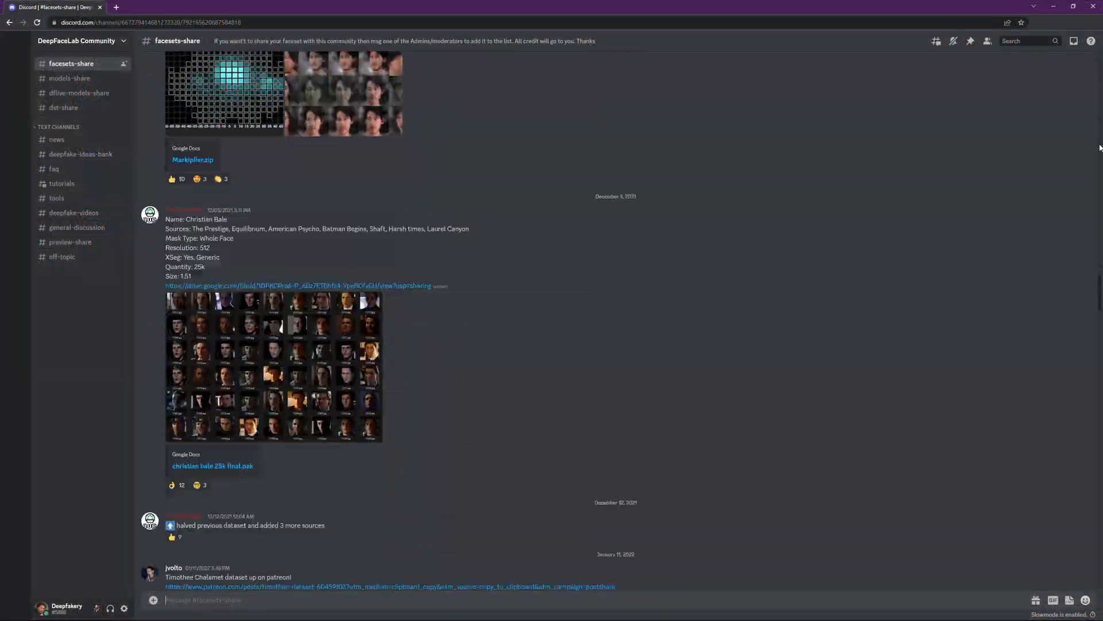
Step: Scroll through the shared celebrity faceset posts in Discord's #facesets-share channel
{"action": "scroll", "scroll_direction": "down", "scroll_amount": 3}
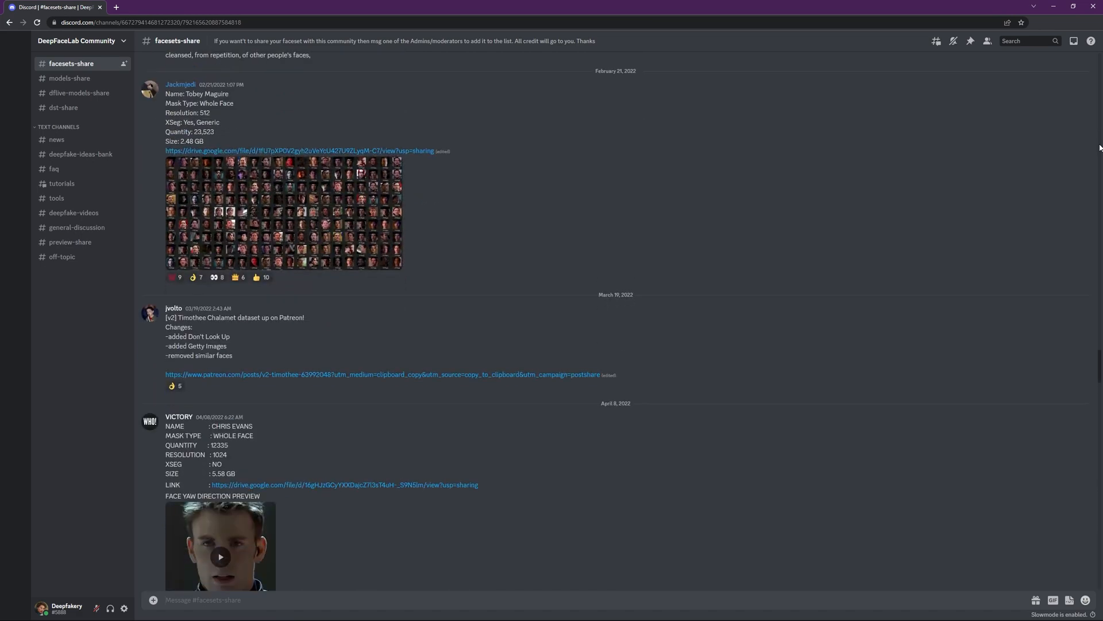
{"action": "scroll", "scroll_direction": "down", "scroll_amount": 3}
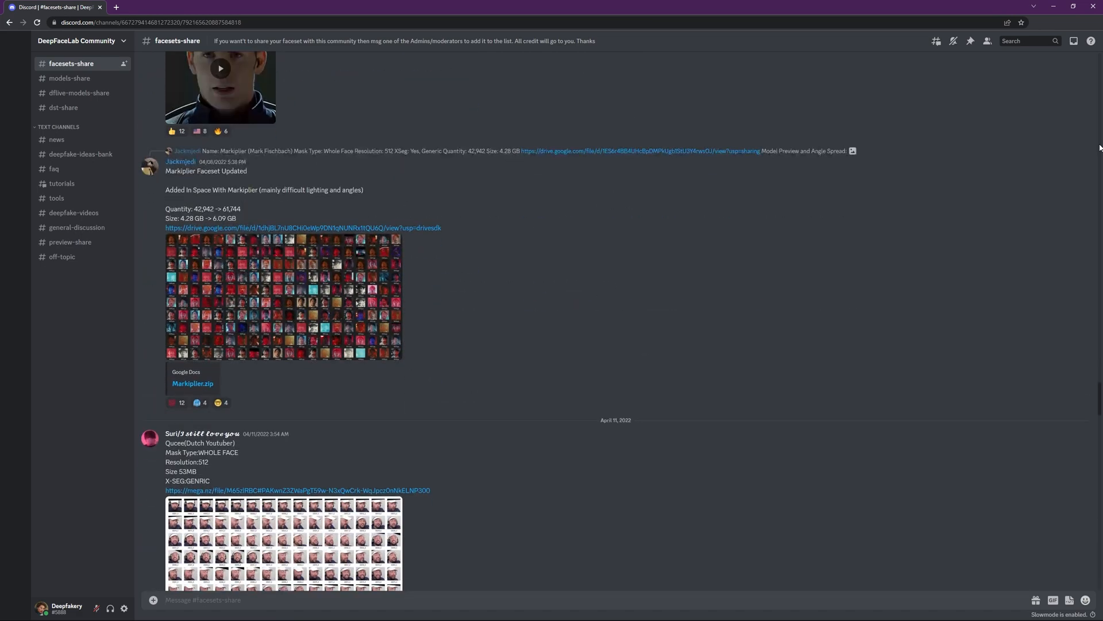
{"action": "scroll", "scroll_direction": "down", "scroll_amount": 3}
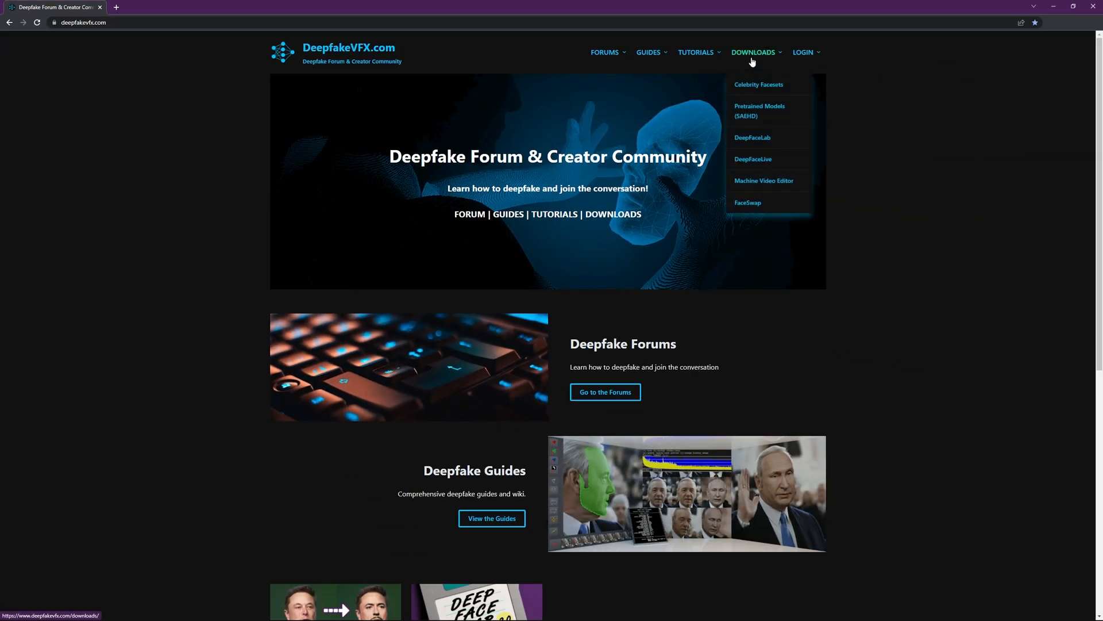
Step: Search Celebrity Facesets for 'mr bean', filtered to whole-face sets with custom XSeg masks
{"action": "left_click", "coordinate": [758, 84]}
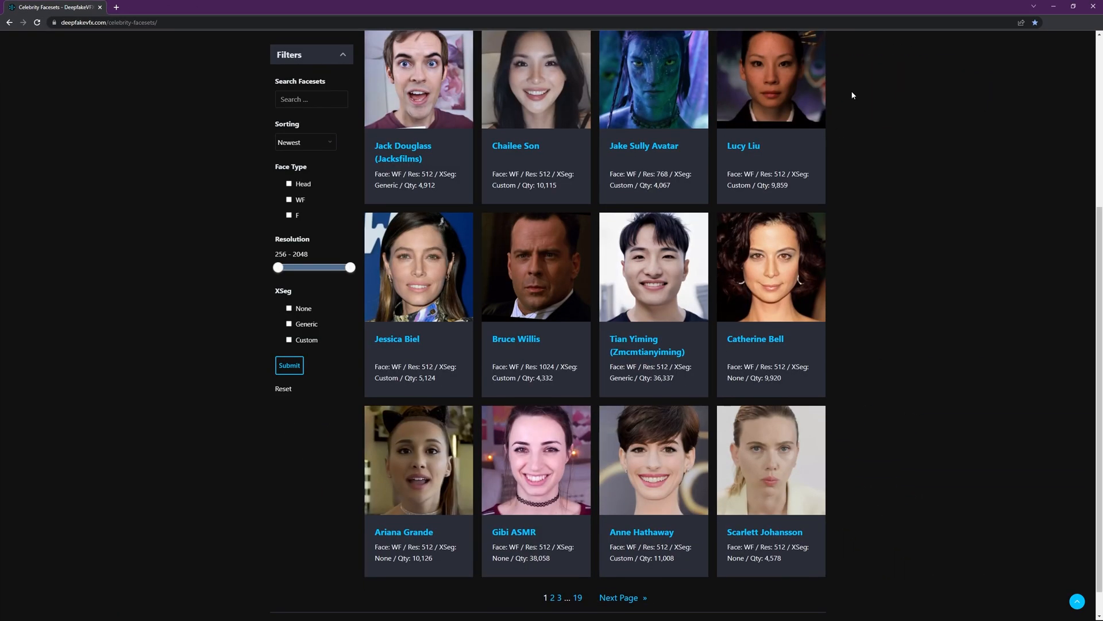
{"action": "left_click", "coordinate": [577, 597]}
{"action": "type", "text": "mr bean"}
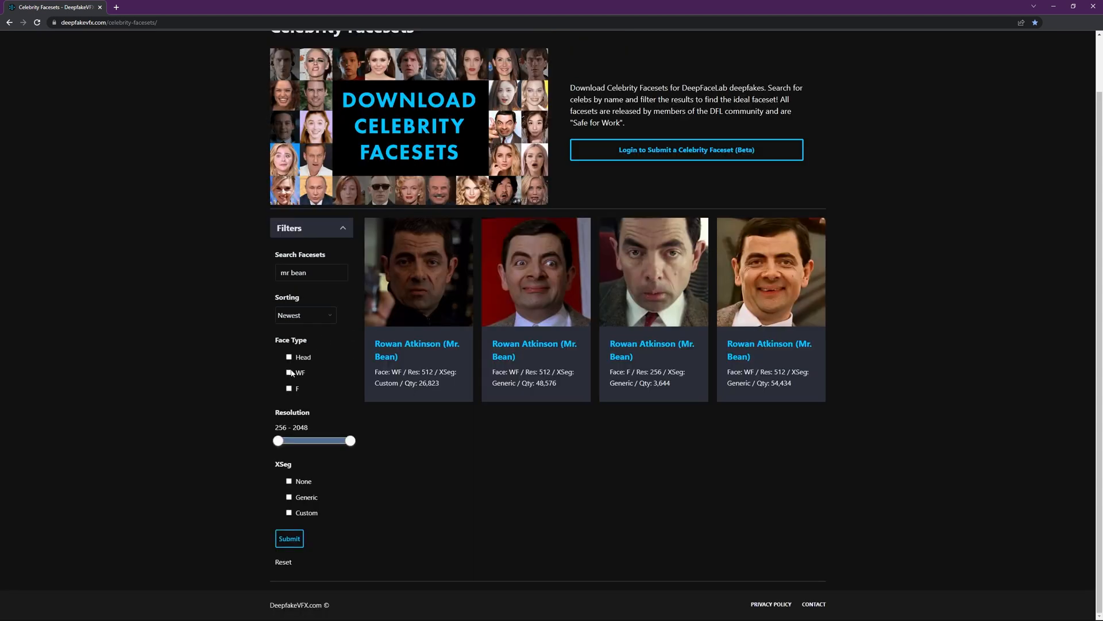
{"action": "left_click", "coordinate": [288, 512]}
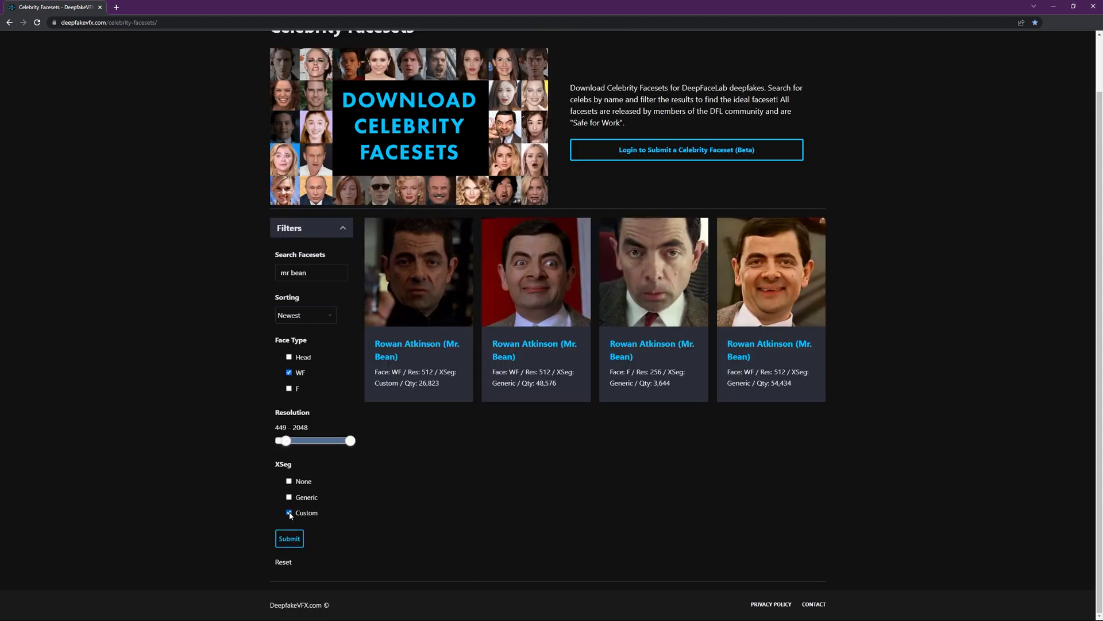
{"action": "left_click", "coordinate": [288, 538]}
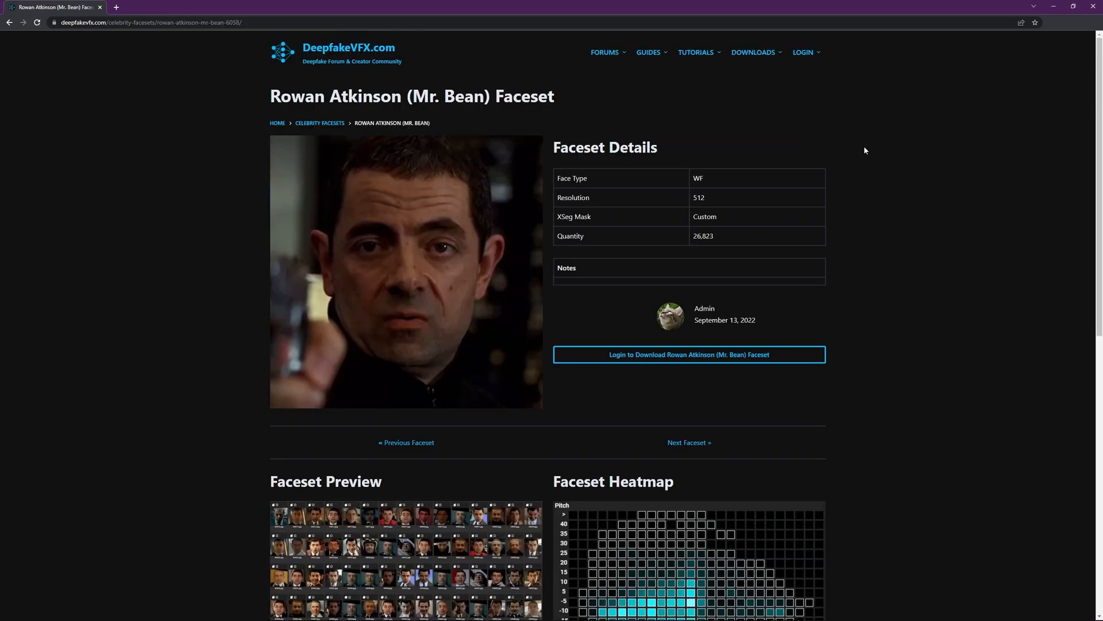
Step: Download the Rowan Atkinson (Mr. Bean) faceset .7z from its details page
{"action": "scroll", "scroll_direction": "down", "scroll_amount": 3}
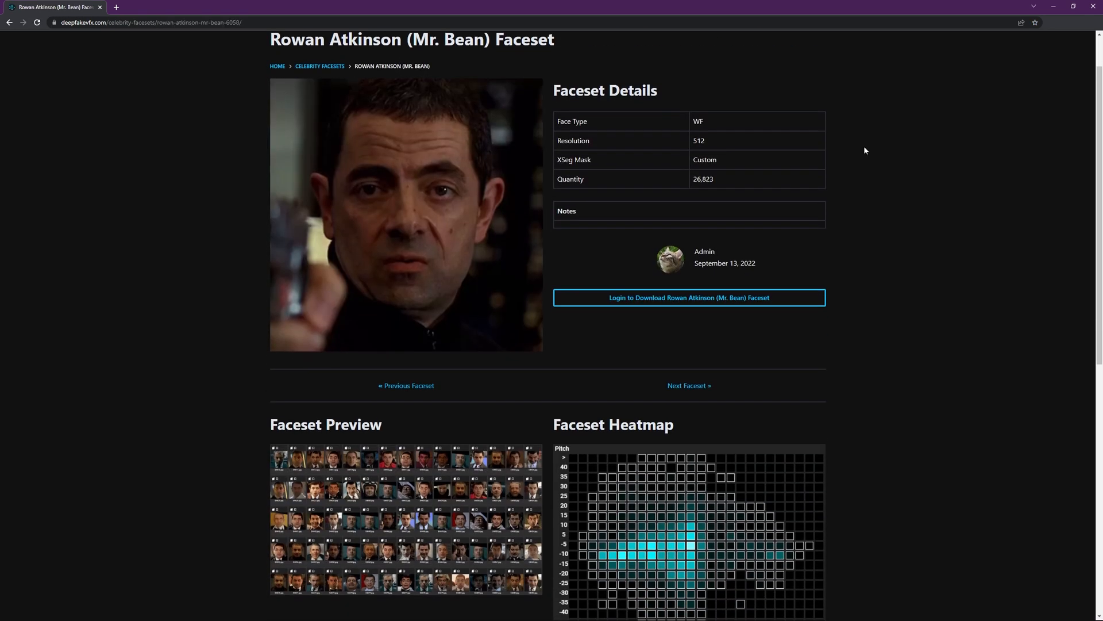
{"action": "scroll", "scroll_direction": "down", "scroll_amount": 3}
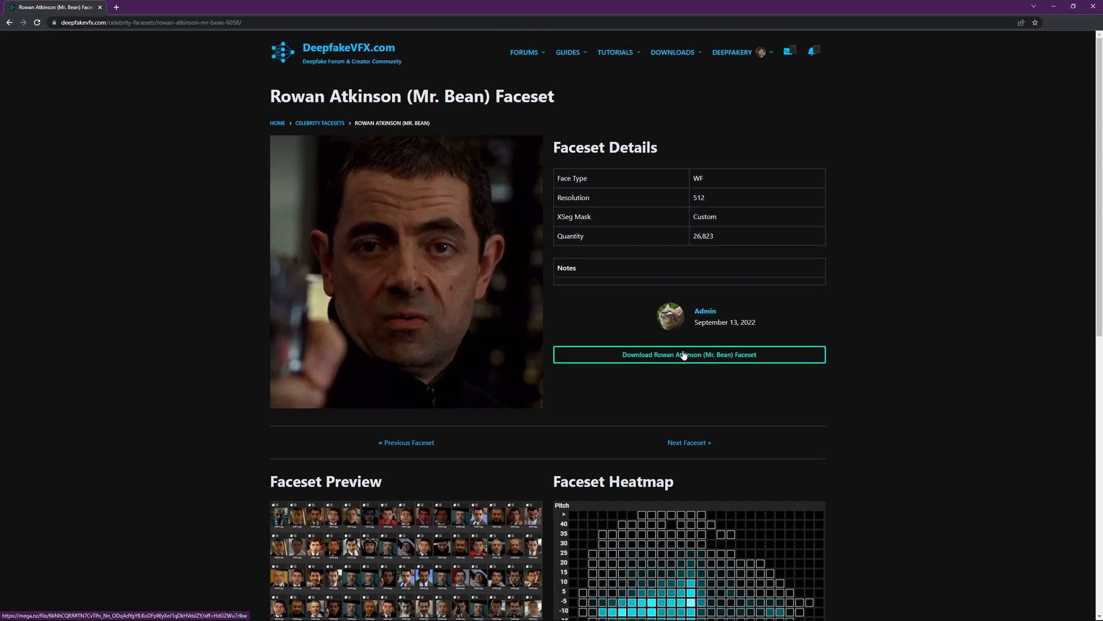
{"action": "left_click", "coordinate": [688, 354]}
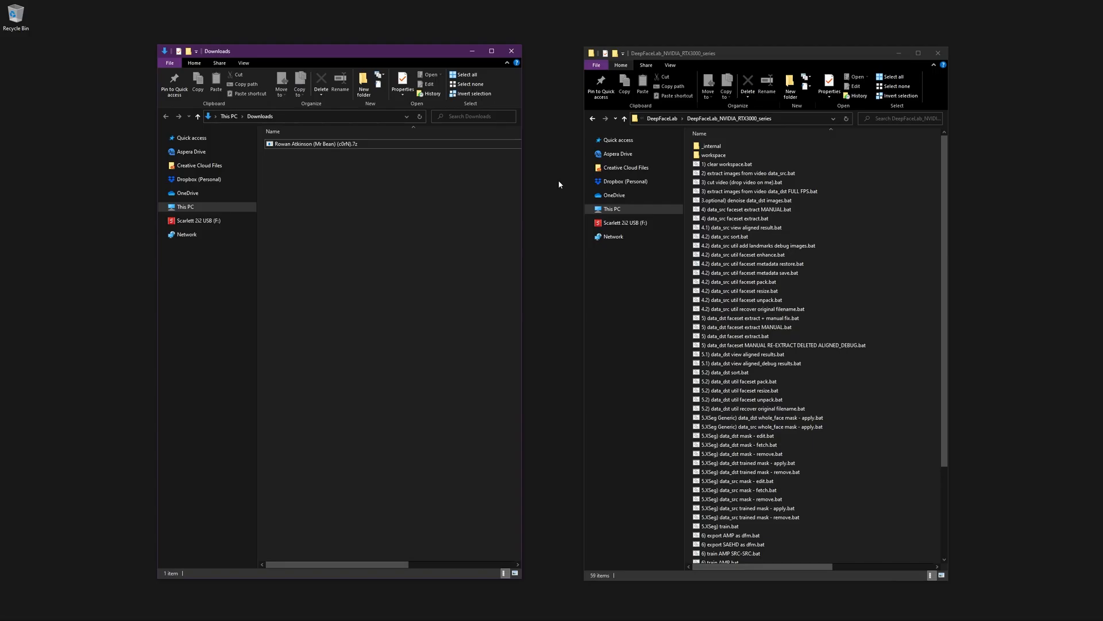
Step: Open workspace\data_src and extract the Mr Bean archive there with 7-Zip
{"action": "double_click", "coordinate": [712, 155]}
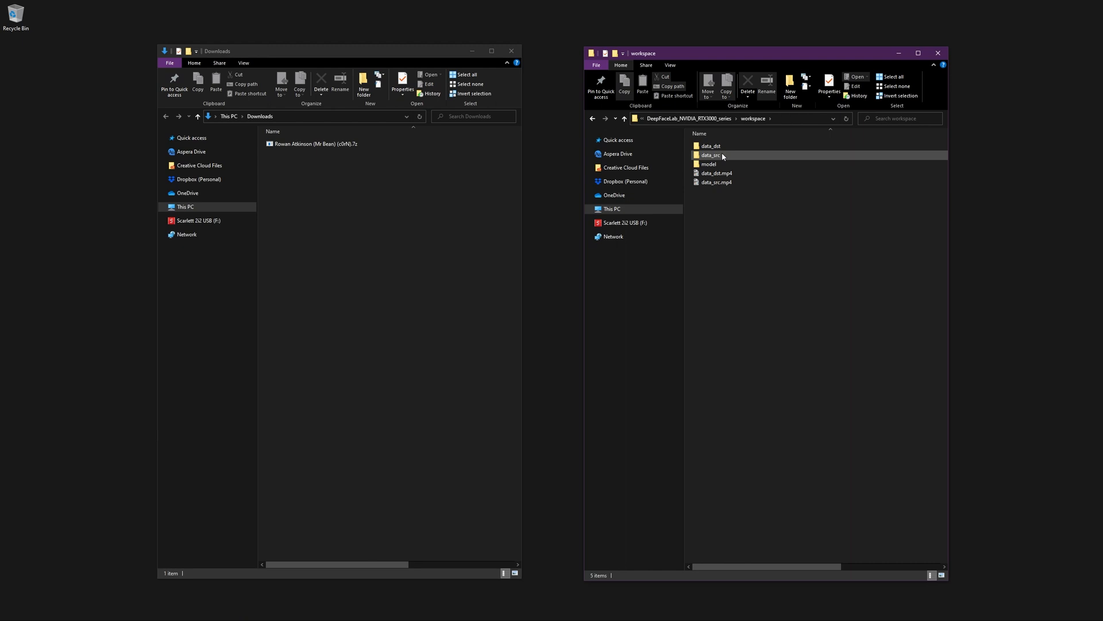
{"action": "double_click", "coordinate": [711, 154]}
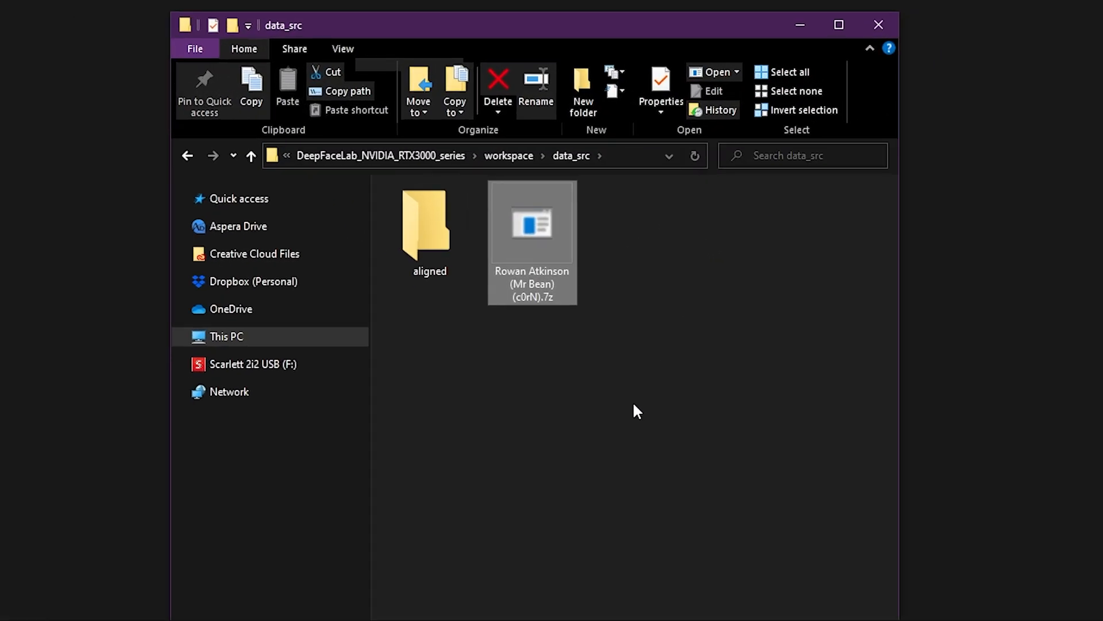
{"action": "right_click", "coordinate": [531, 239]}
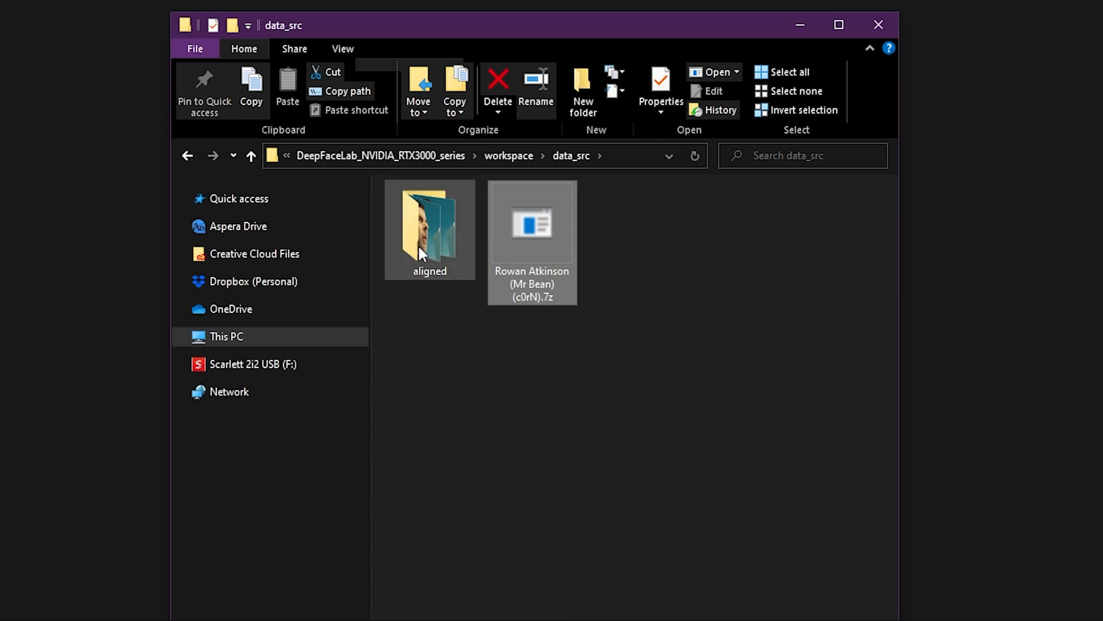
Step: Browse the extracted face images in the aligned folder, then return to data_src
{"action": "double_click", "coordinate": [429, 222]}
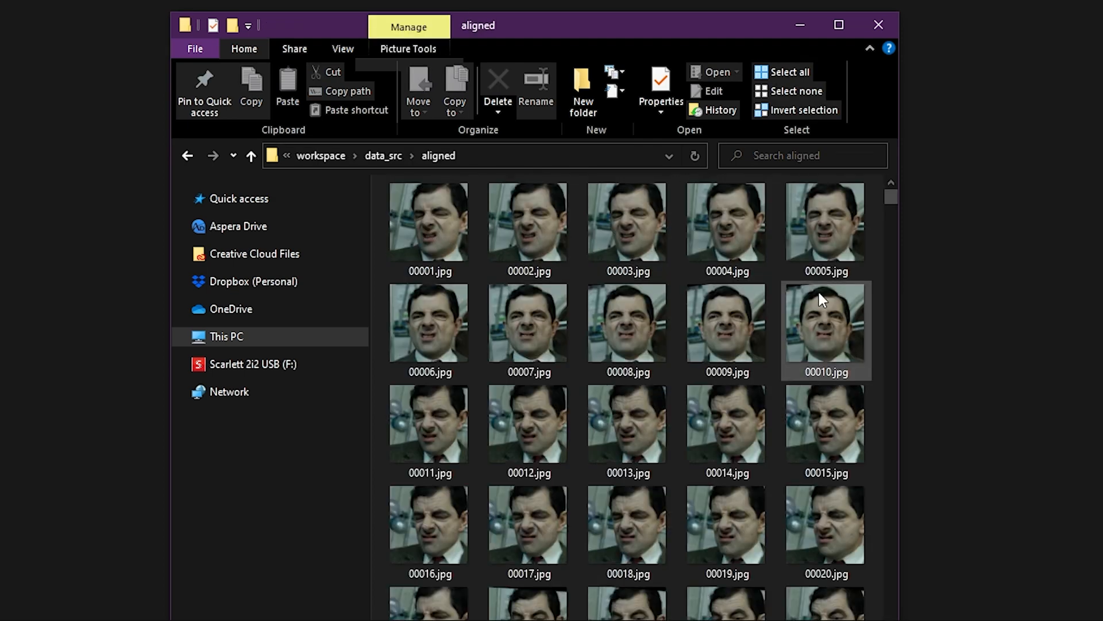
{"action": "scroll", "scroll_direction": "down", "scroll_amount": 3}
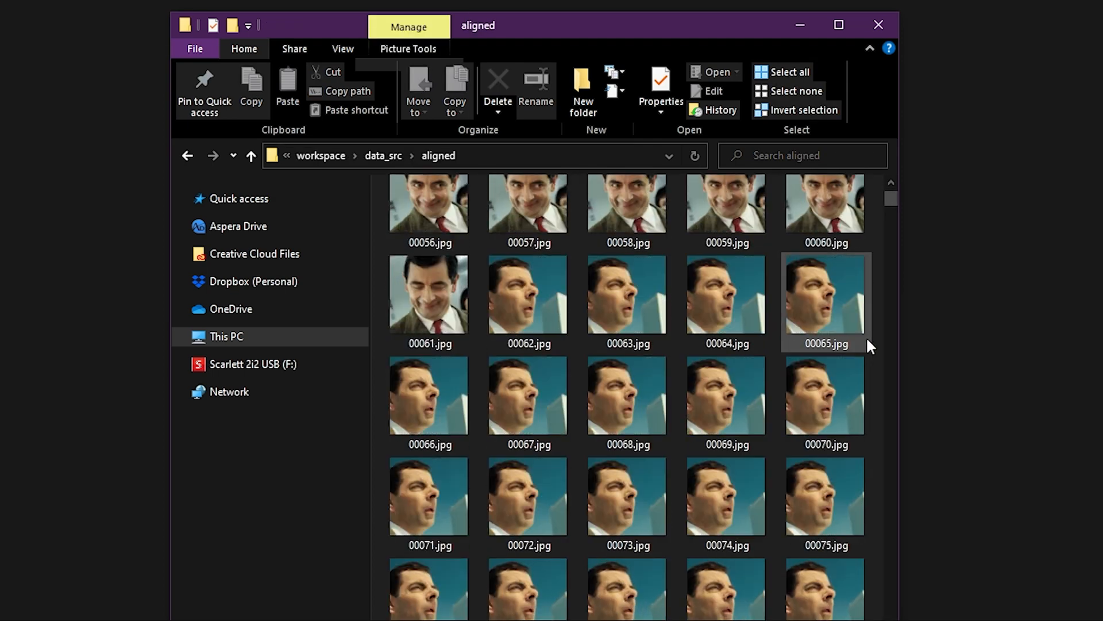
{"action": "scroll", "scroll_direction": "down", "scroll_amount": 3}
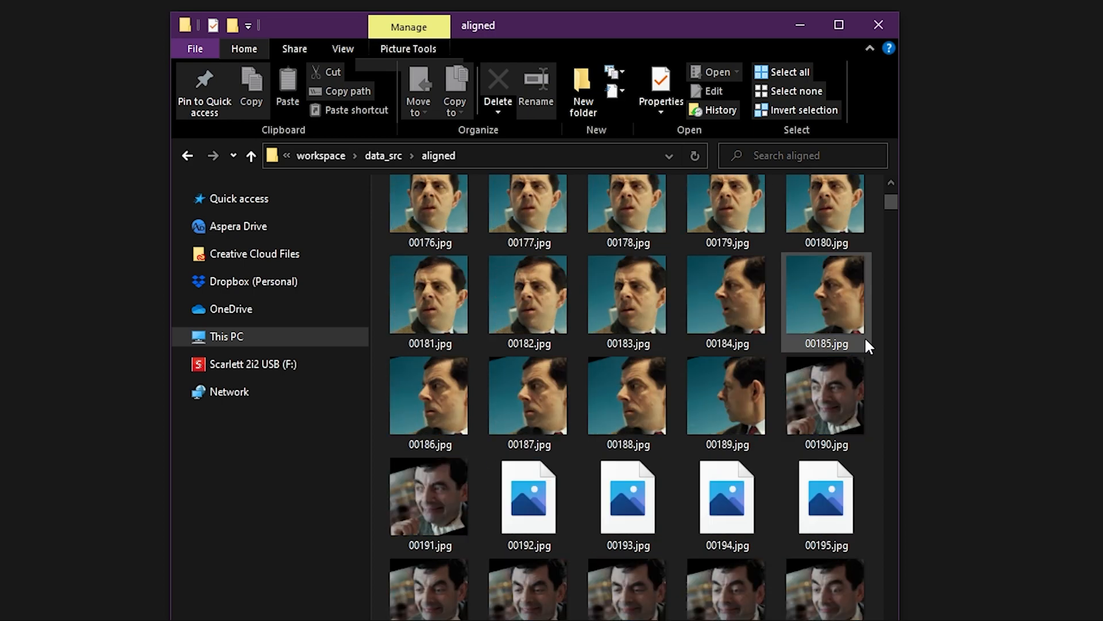
{"action": "left_click", "coordinate": [251, 155]}
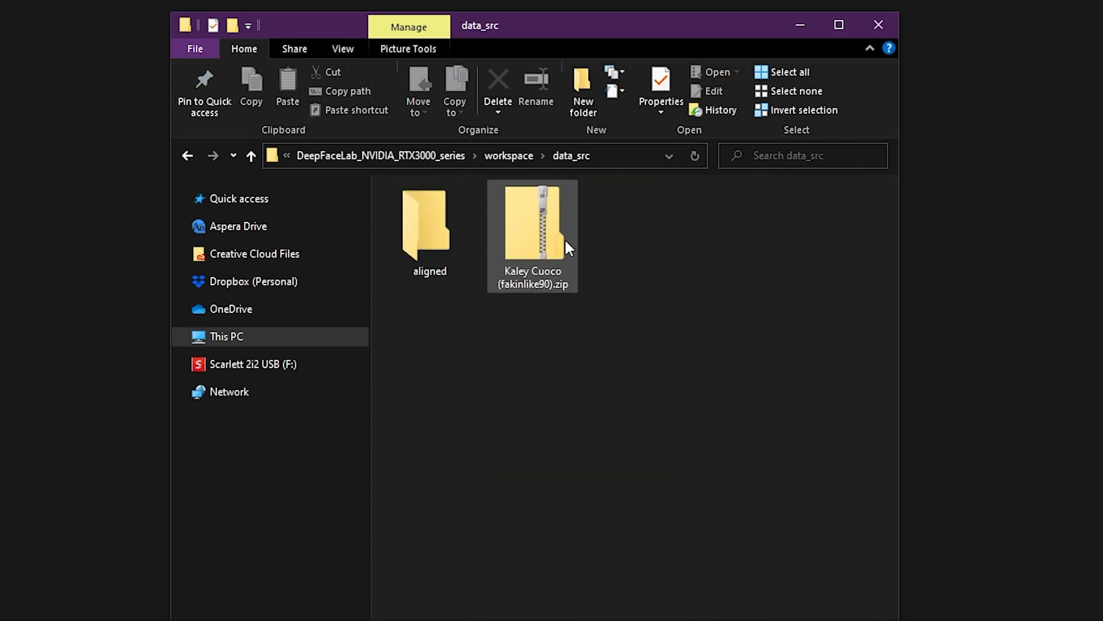
Step: Unpack the Kaley Cuoco faceset archive into data_src and drag toward the aligned folder
{"action": "right_click", "coordinate": [532, 226]}
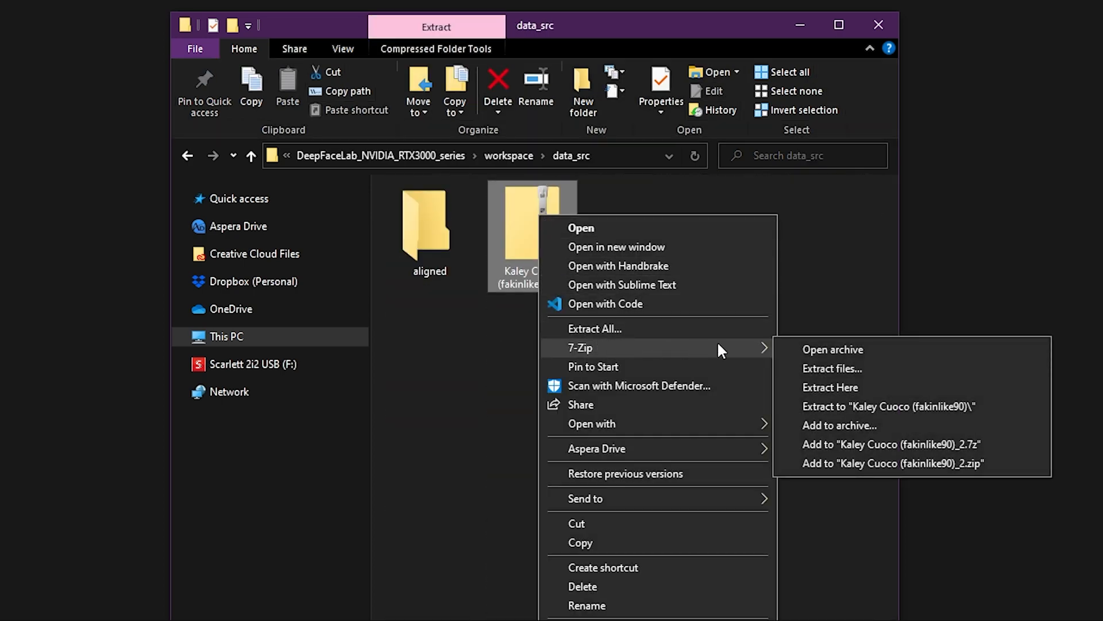
{"action": "left_click", "coordinate": [830, 386]}
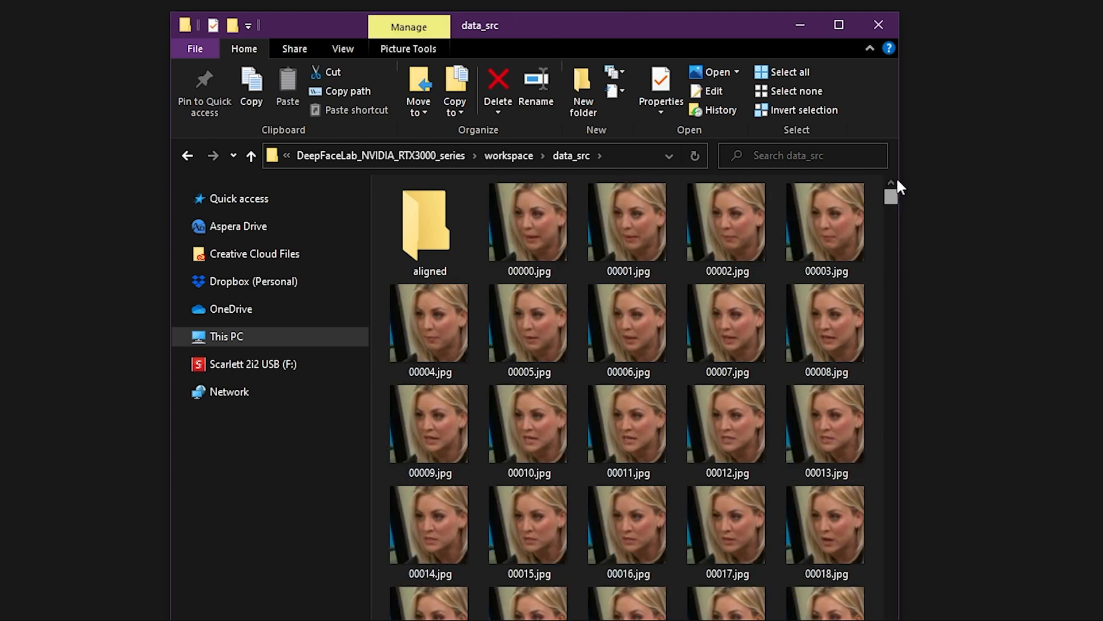
{"action": "left_click_drag", "start_coordinate": [527, 222], "coordinate": [429, 236]}
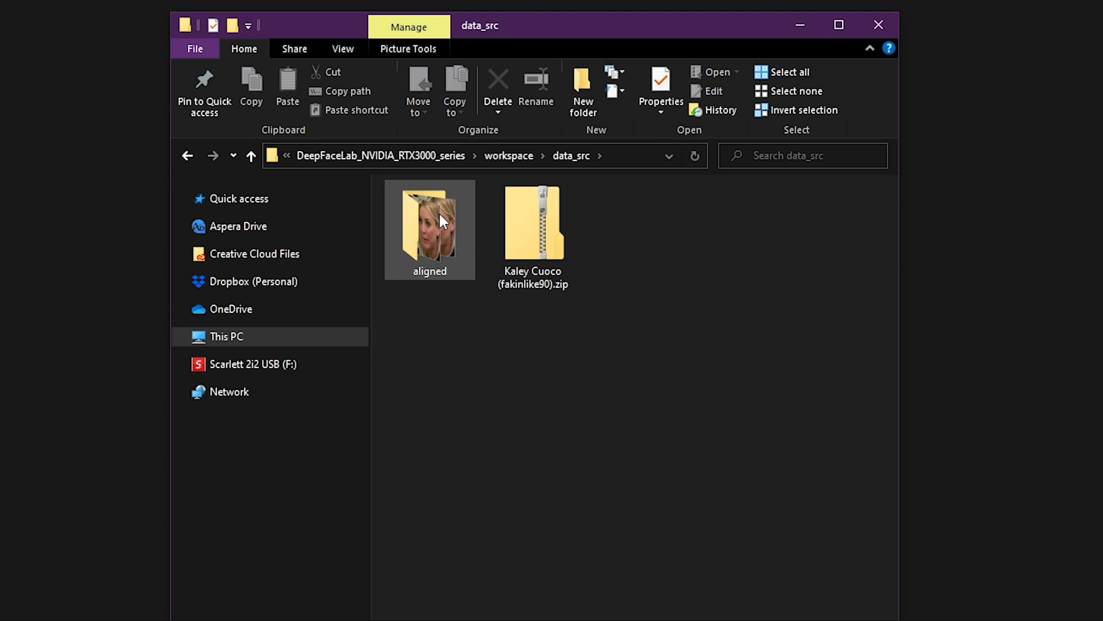
Step: Open the aligned folder and scroll through the face thumbnails
{"action": "double_click", "coordinate": [429, 226]}
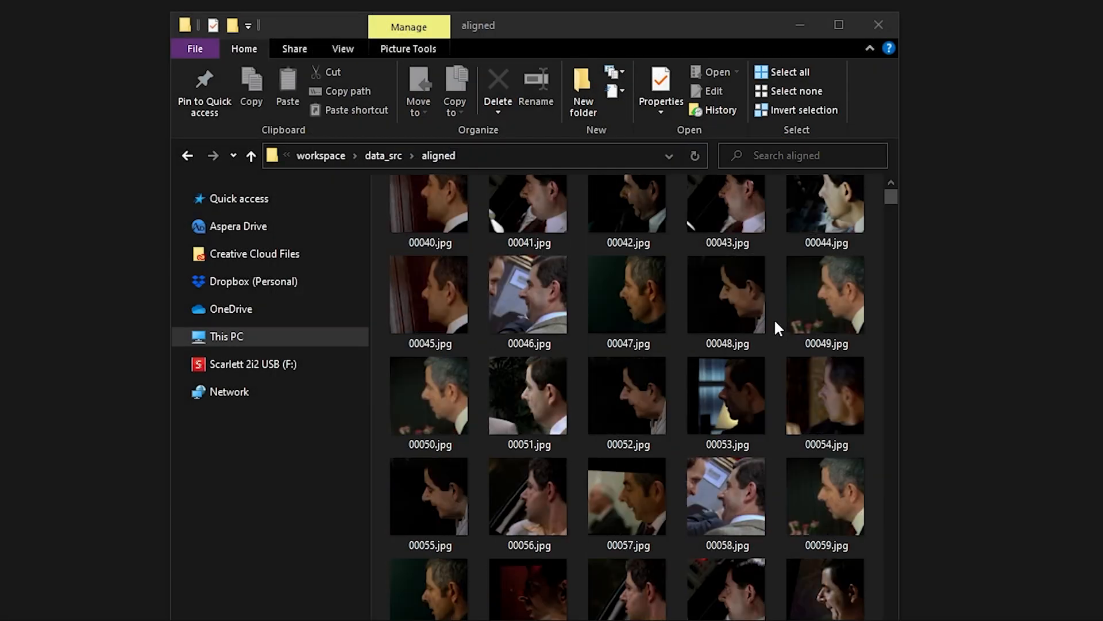
{"action": "scroll", "scroll_direction": "down", "scroll_amount": 3}
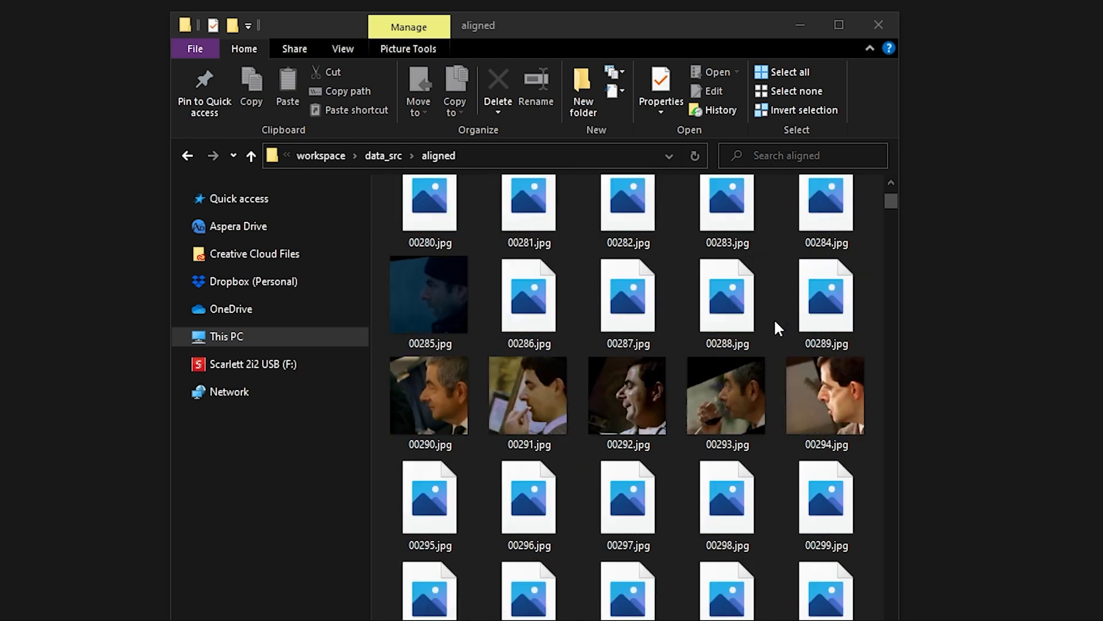
{"action": "scroll", "scroll_direction": "down", "scroll_amount": 3}
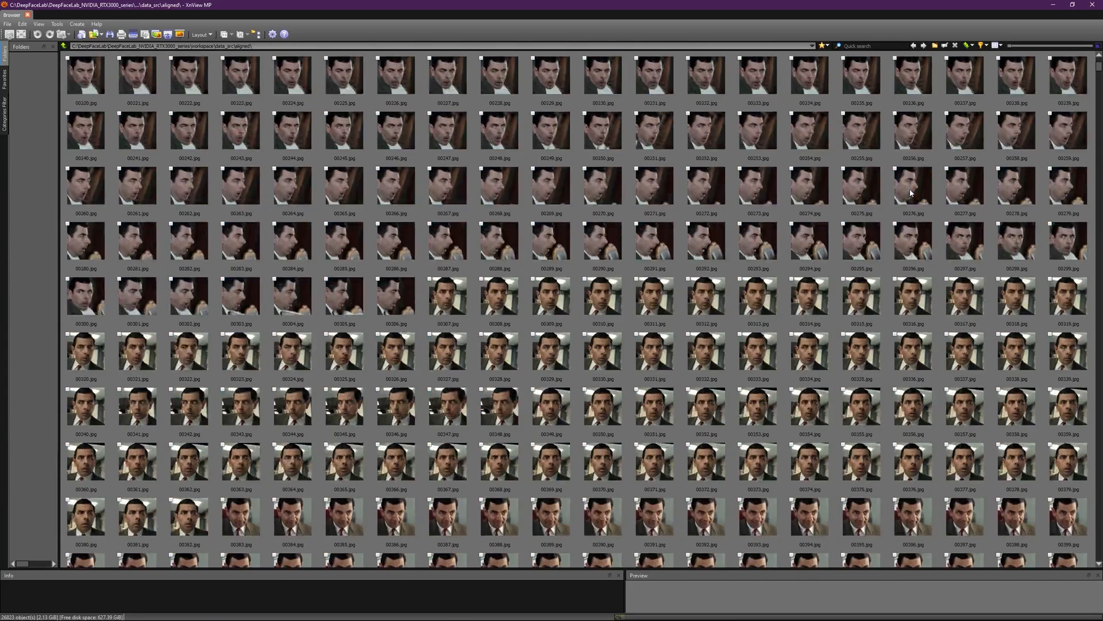
Step: Scroll through all the Mr. Bean face thumbnails in XnView MP
{"action": "scroll", "scroll_direction": "down", "scroll_amount": 3}
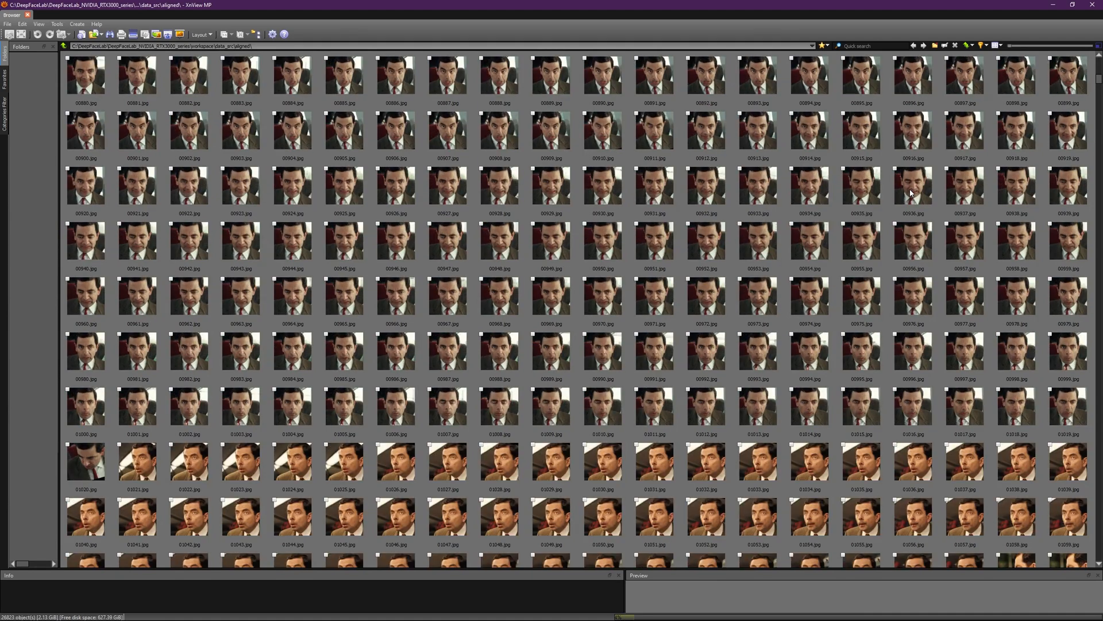
{"action": "scroll", "scroll_direction": "down", "scroll_amount": 3}
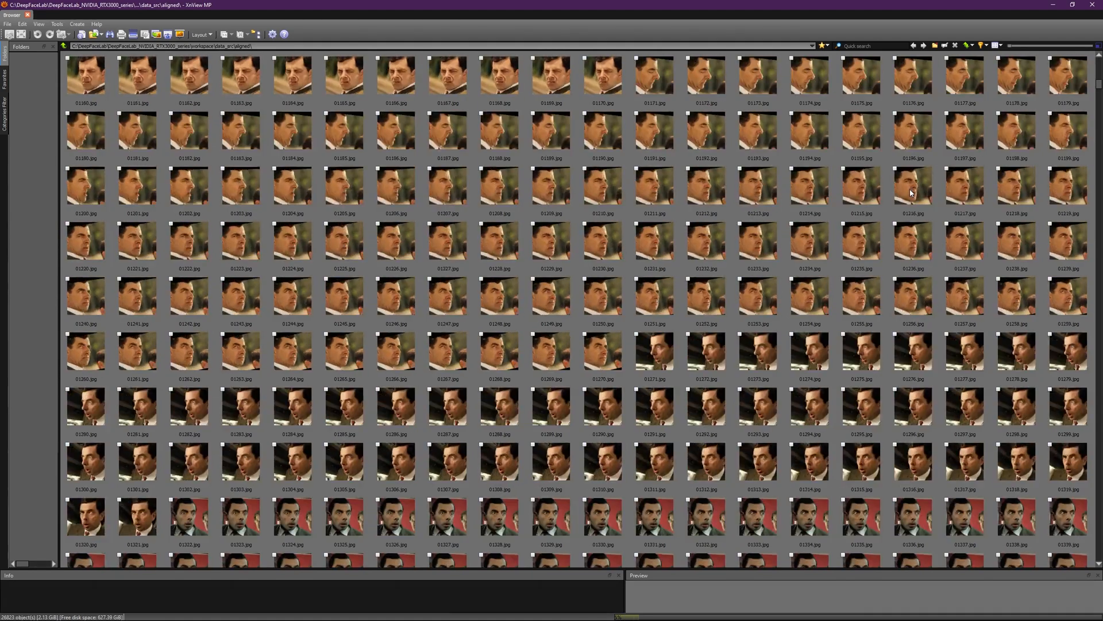
{"action": "scroll", "scroll_direction": "down", "scroll_amount": 3}
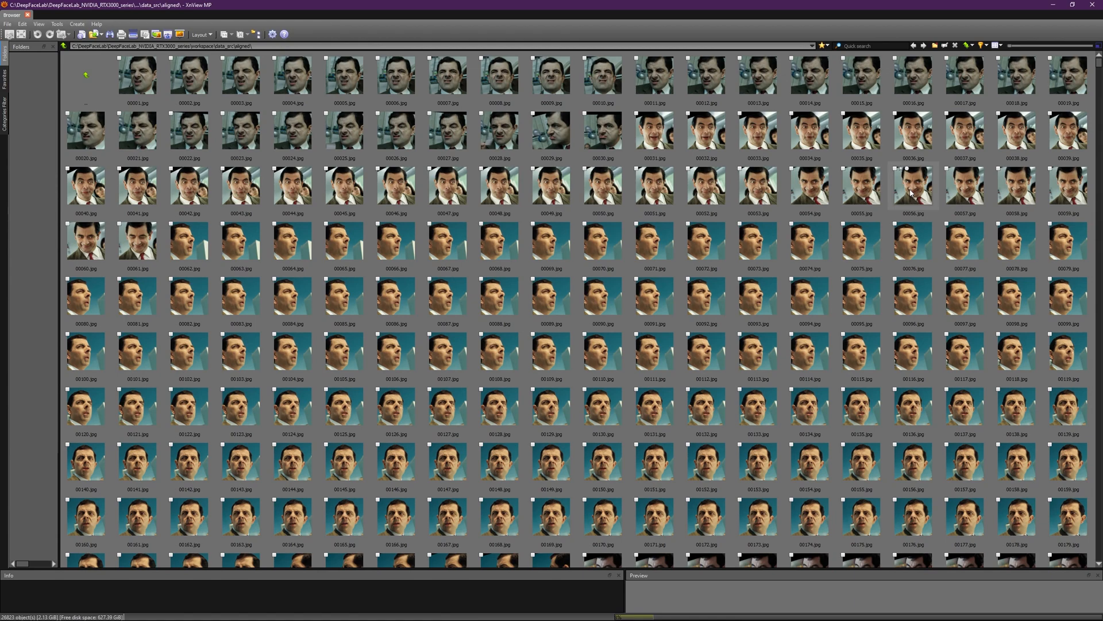
{"action": "scroll", "scroll_direction": "down", "scroll_amount": 3}
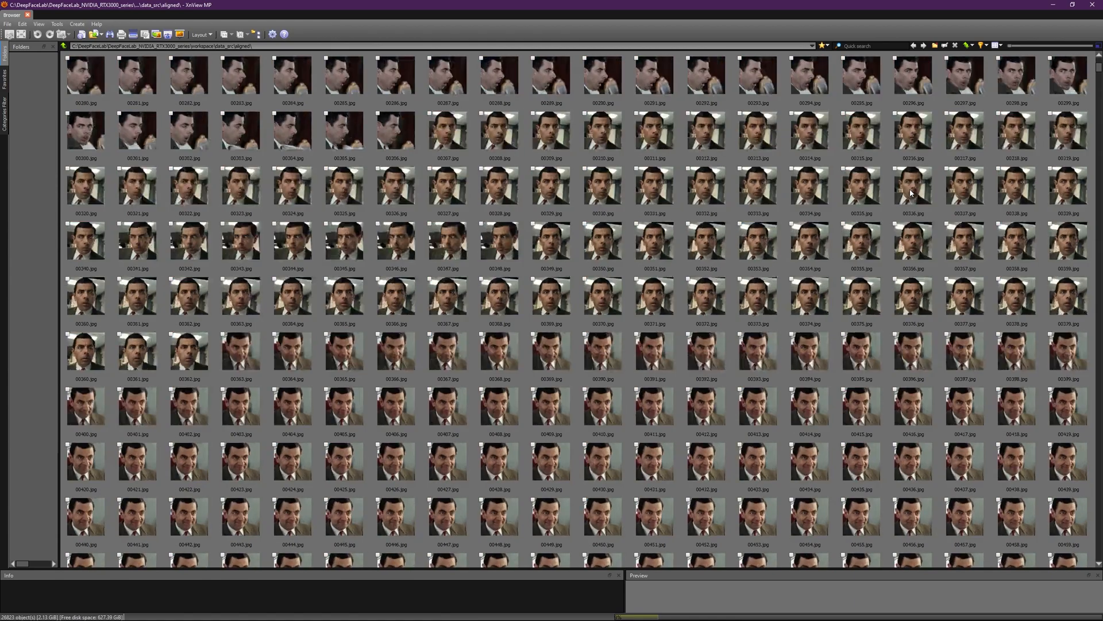
{"action": "scroll", "scroll_direction": "down", "scroll_amount": 3}
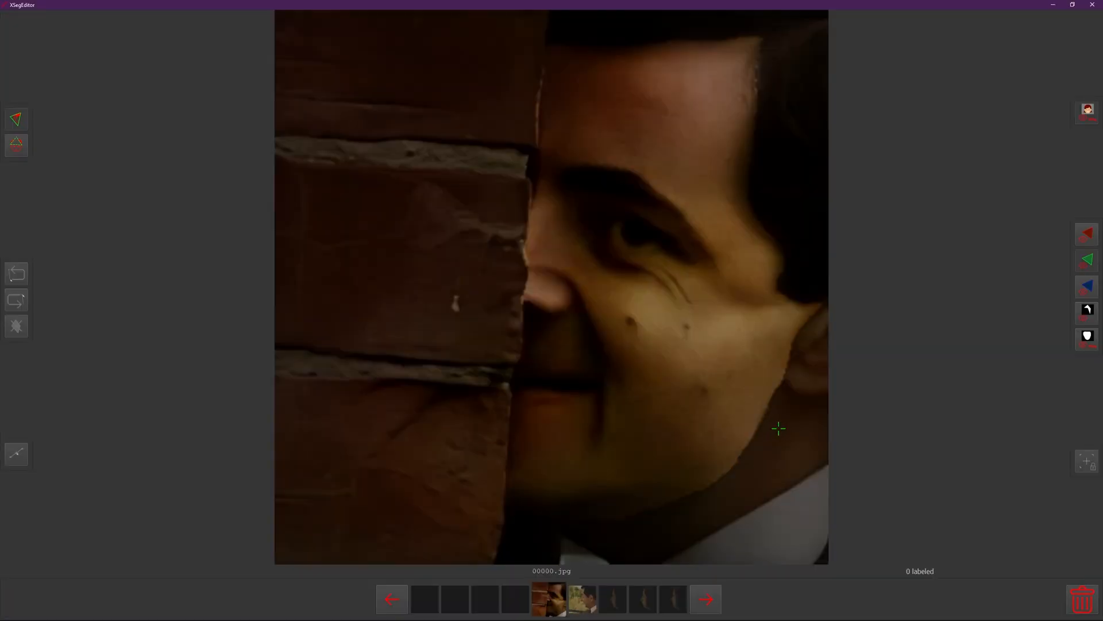
Step: Jump forward through several faces in XSegEditor to inspect their mask overlays
{"action": "left_click", "coordinate": [705, 599]}
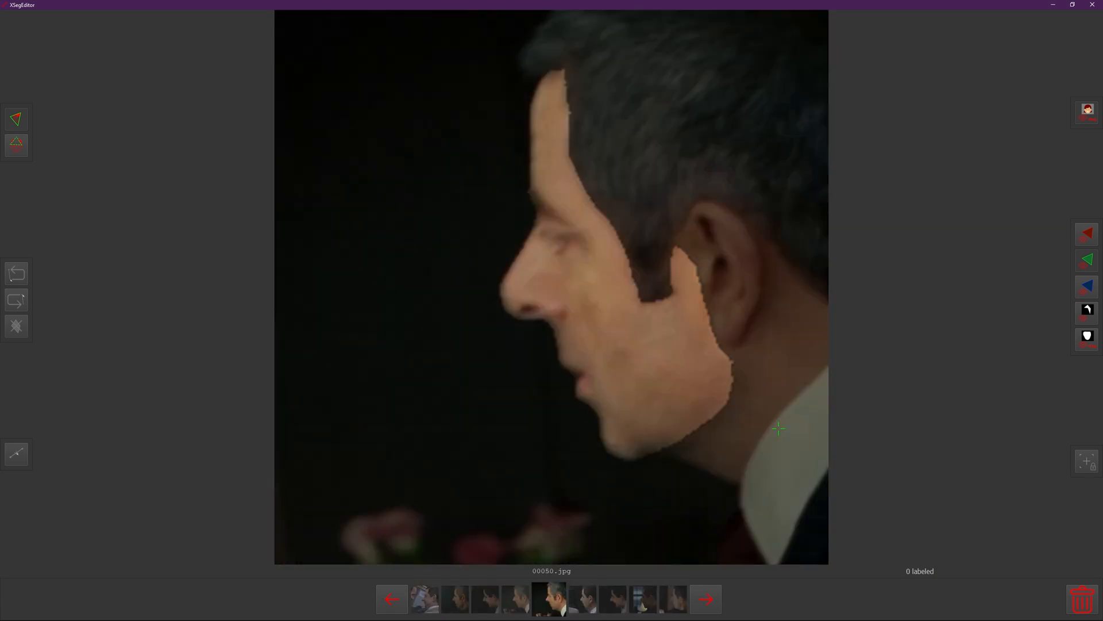
{"action": "left_click", "coordinate": [705, 599]}
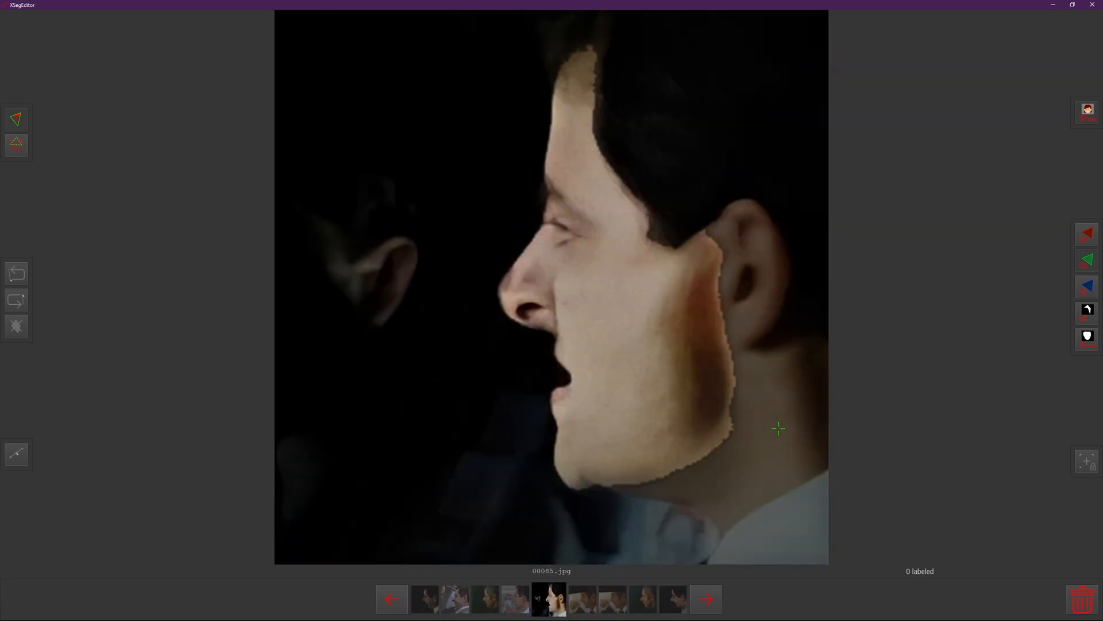
{"action": "left_click", "coordinate": [704, 599]}
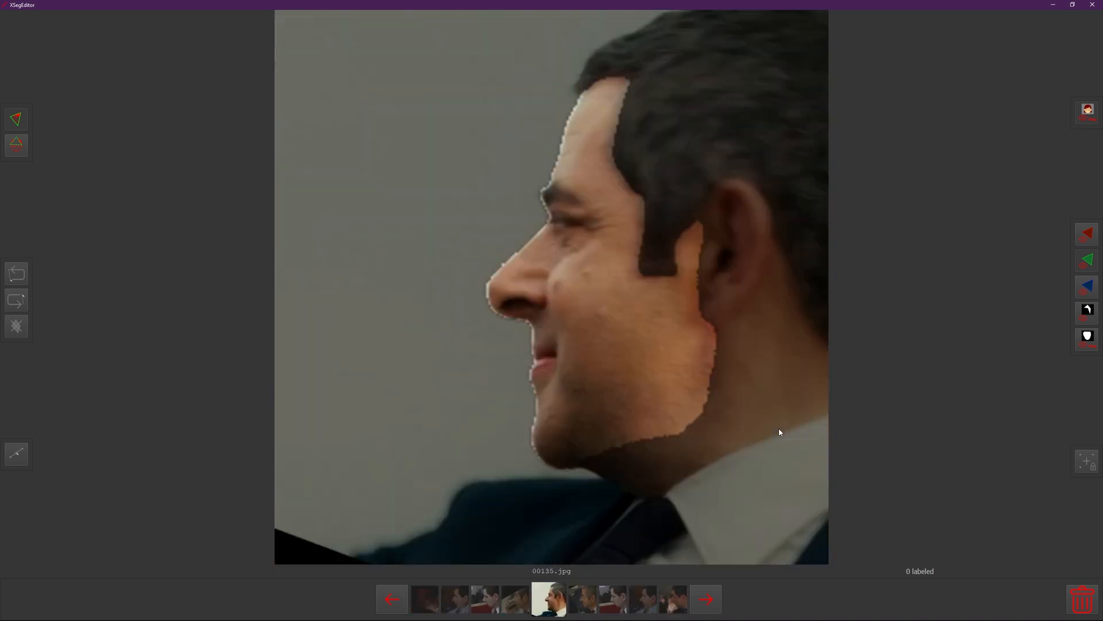
{"action": "left_click", "coordinate": [704, 599]}
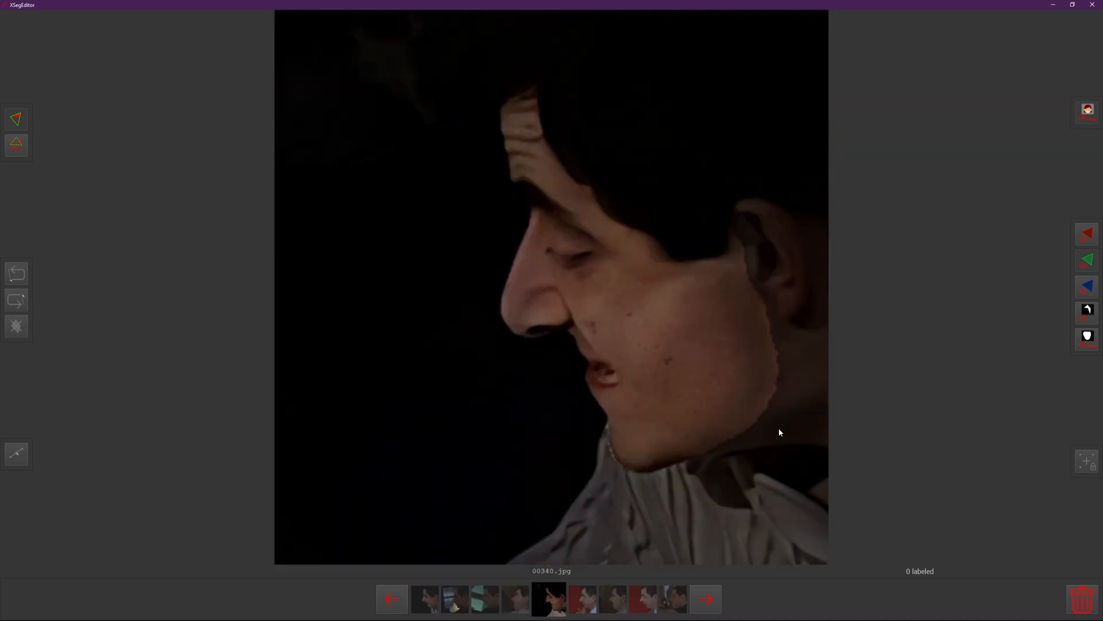
{"action": "left_click", "coordinate": [705, 599]}
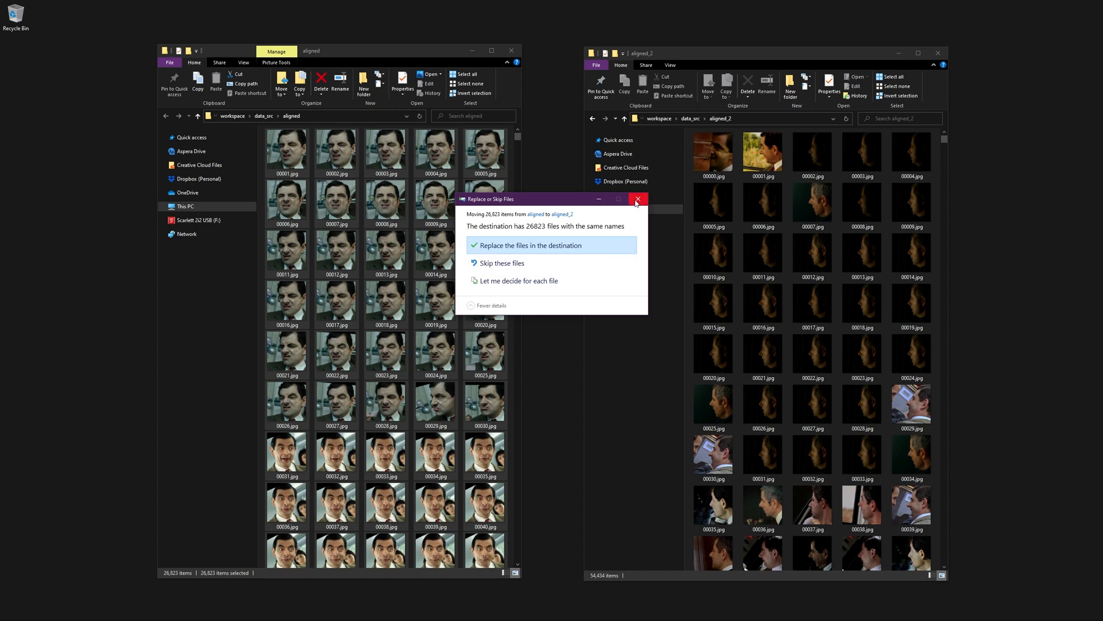
Step: Cancel the overwriting move and close the PowerShell window after adding the MB1_ prefix
{"action": "left_click", "coordinate": [636, 200]}
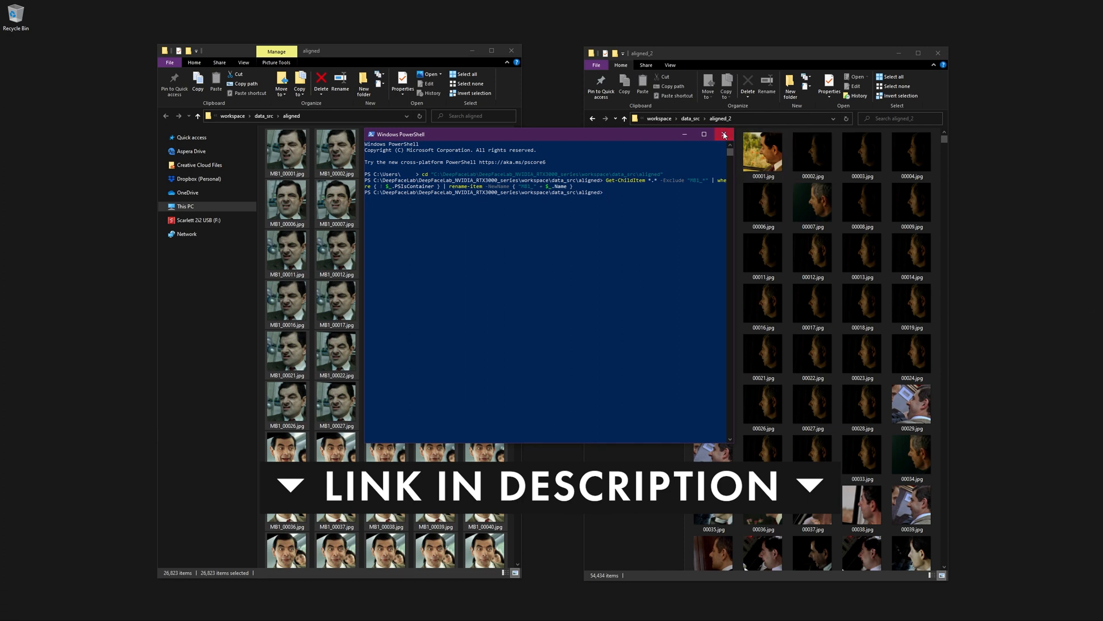
{"action": "left_click", "coordinate": [724, 134]}
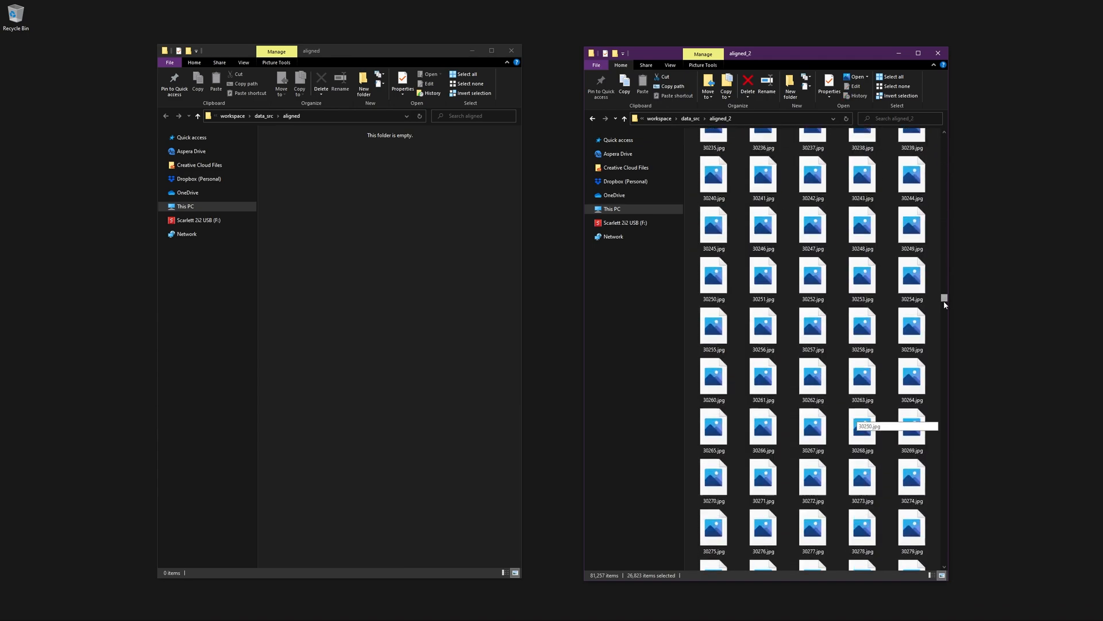
Step: Scroll through aligned_2 to verify the merged face files
{"action": "scroll", "scroll_direction": "down", "scroll_amount": 3}
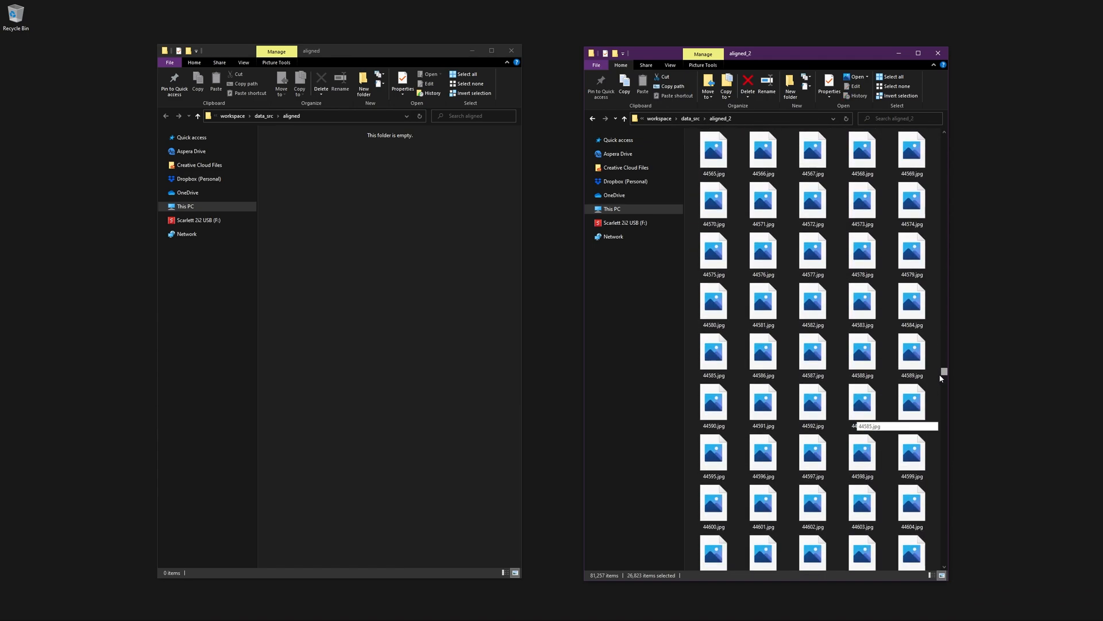
{"action": "scroll", "scroll_direction": "down", "scroll_amount": 3}
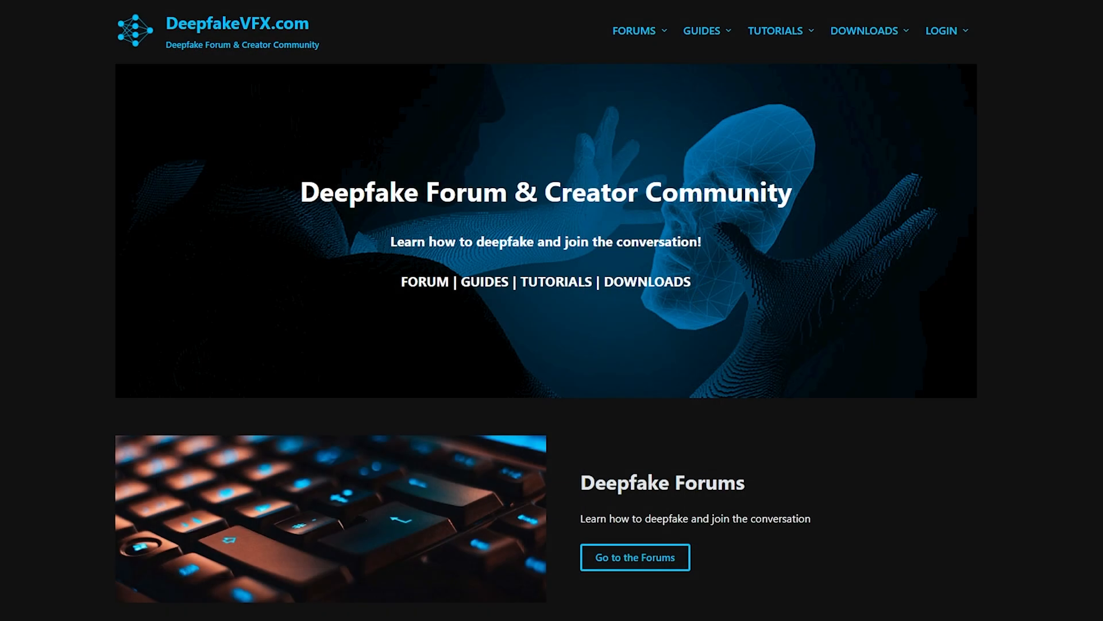
{"action": "mouse_move", "coordinate": [634, 30]}
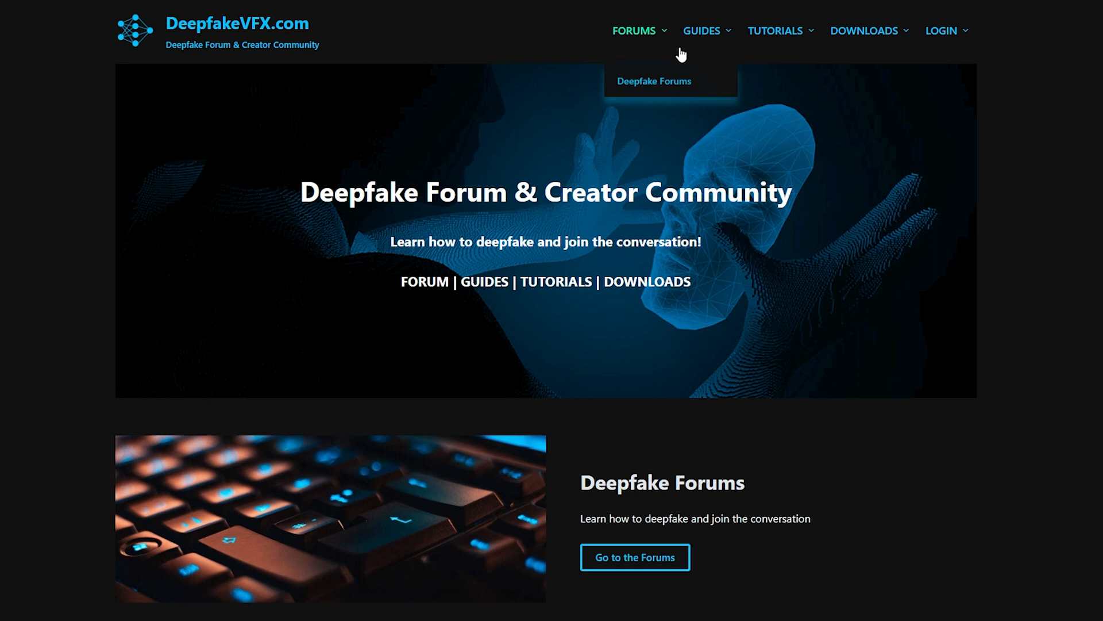